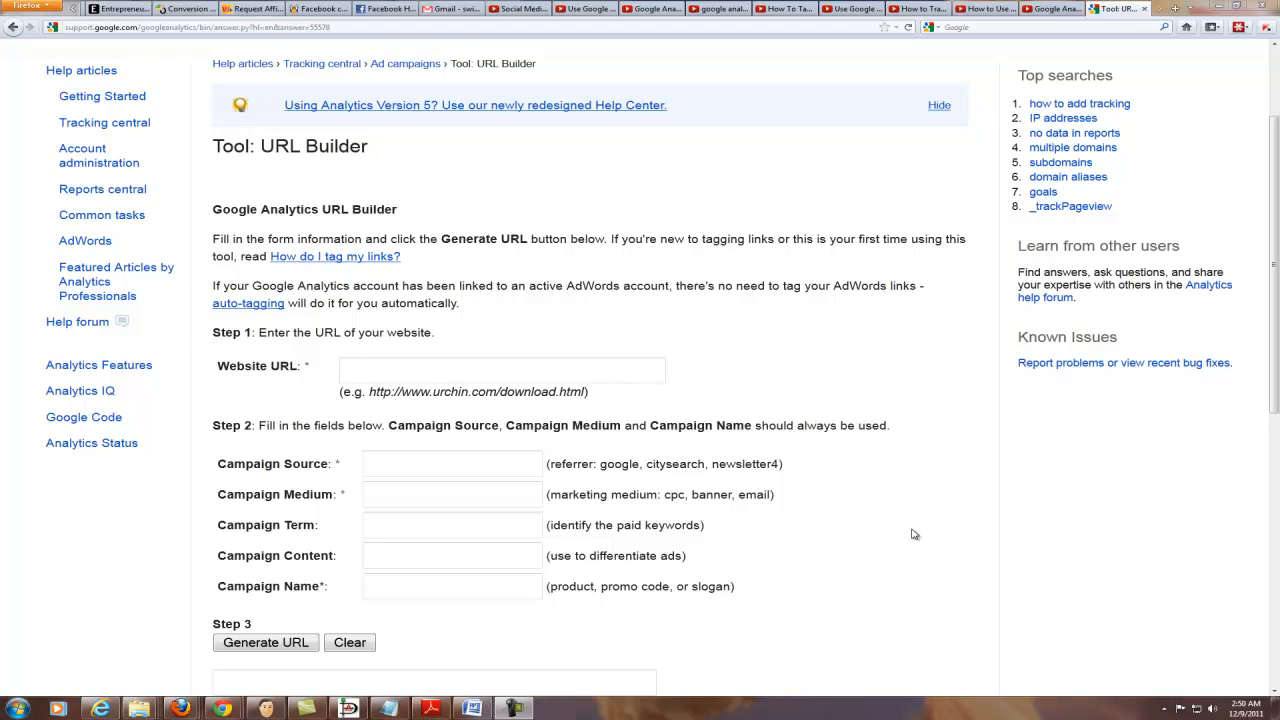
mouse_move(805, 388)
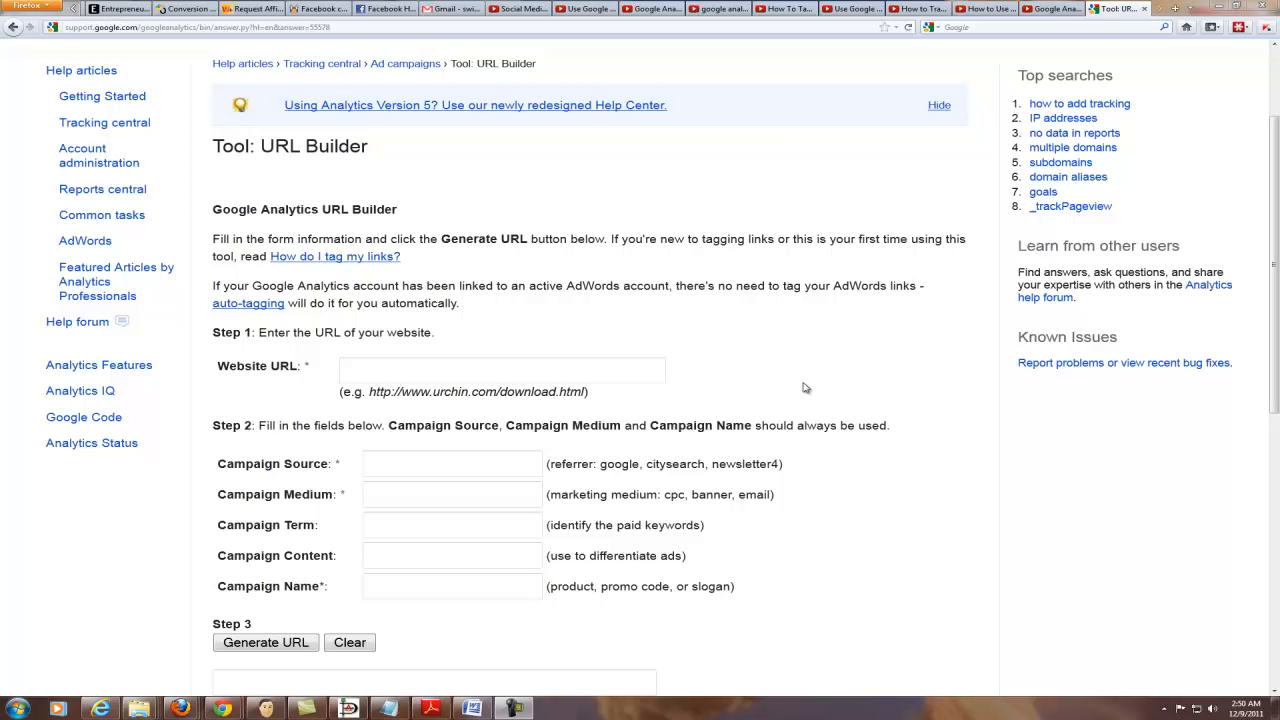
mouse_move(363, 358)
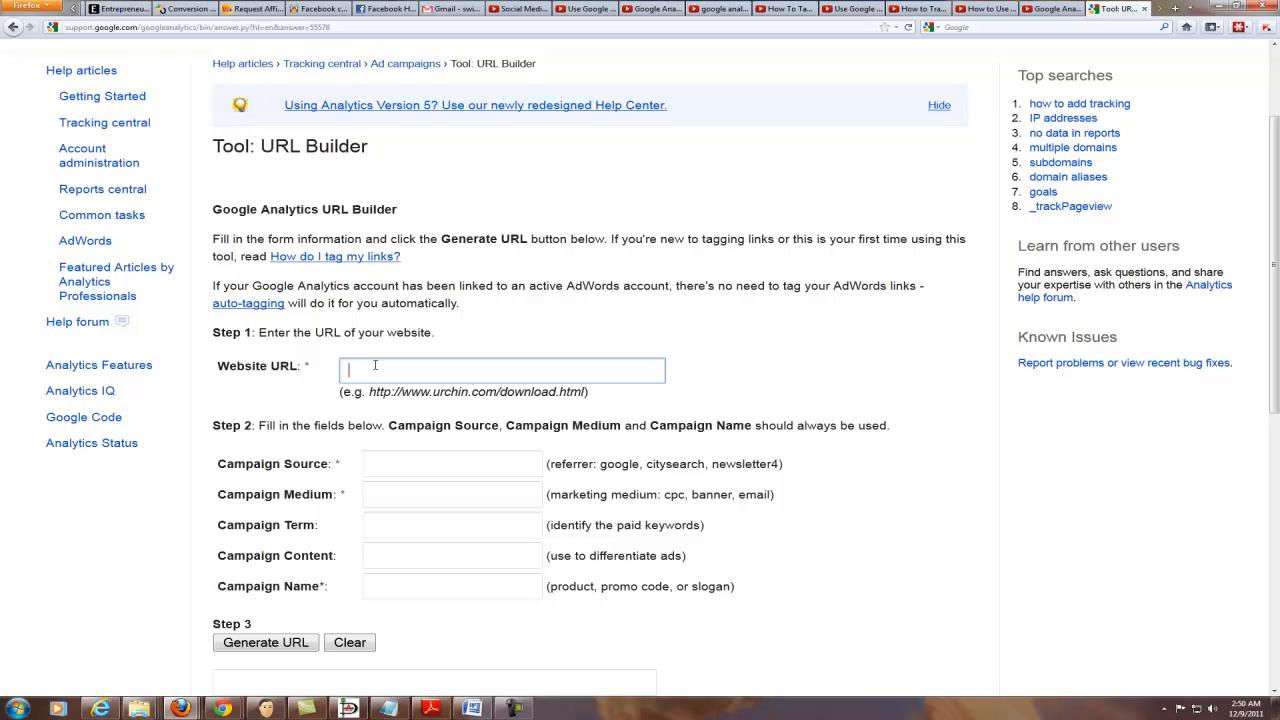
text(http:)
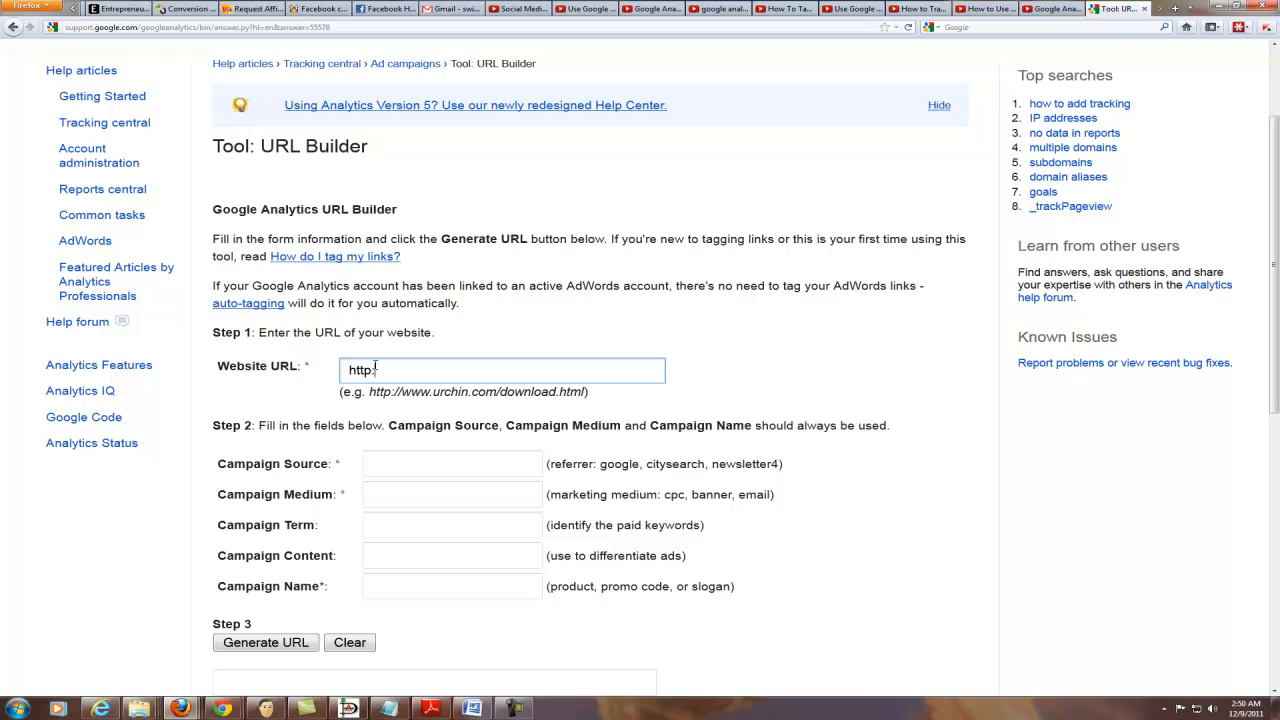
text(//)
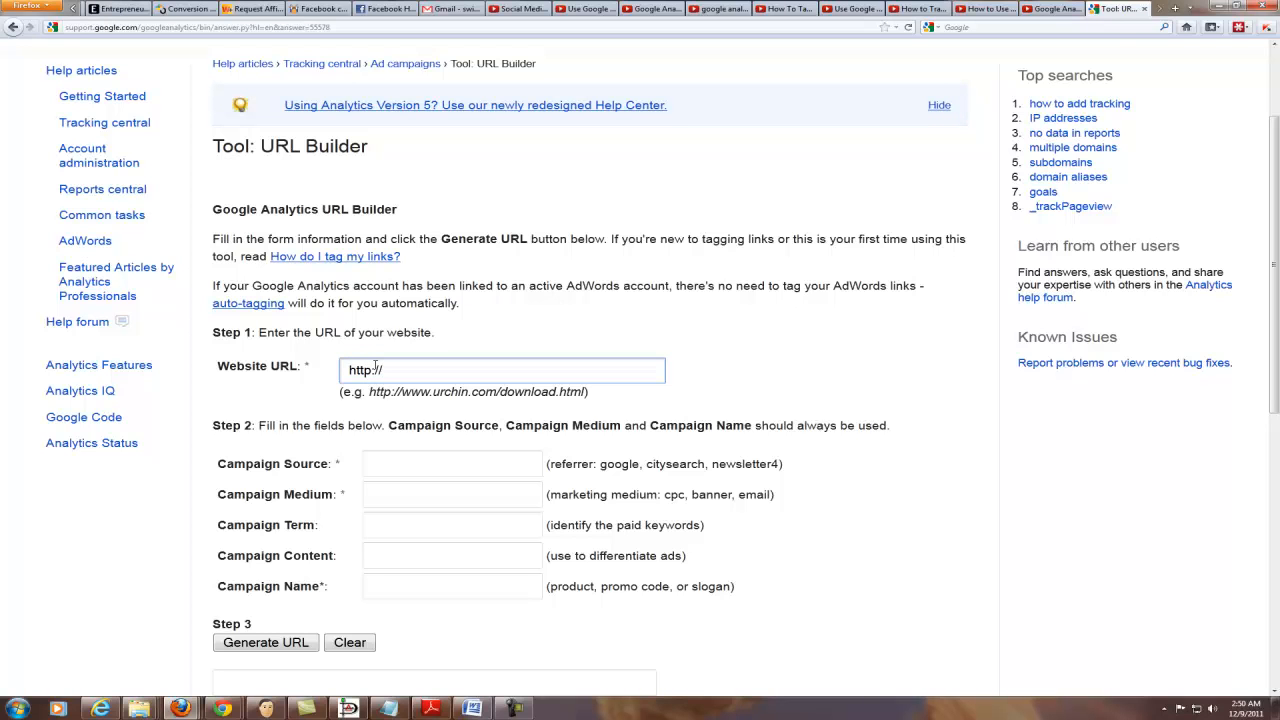
text(social)
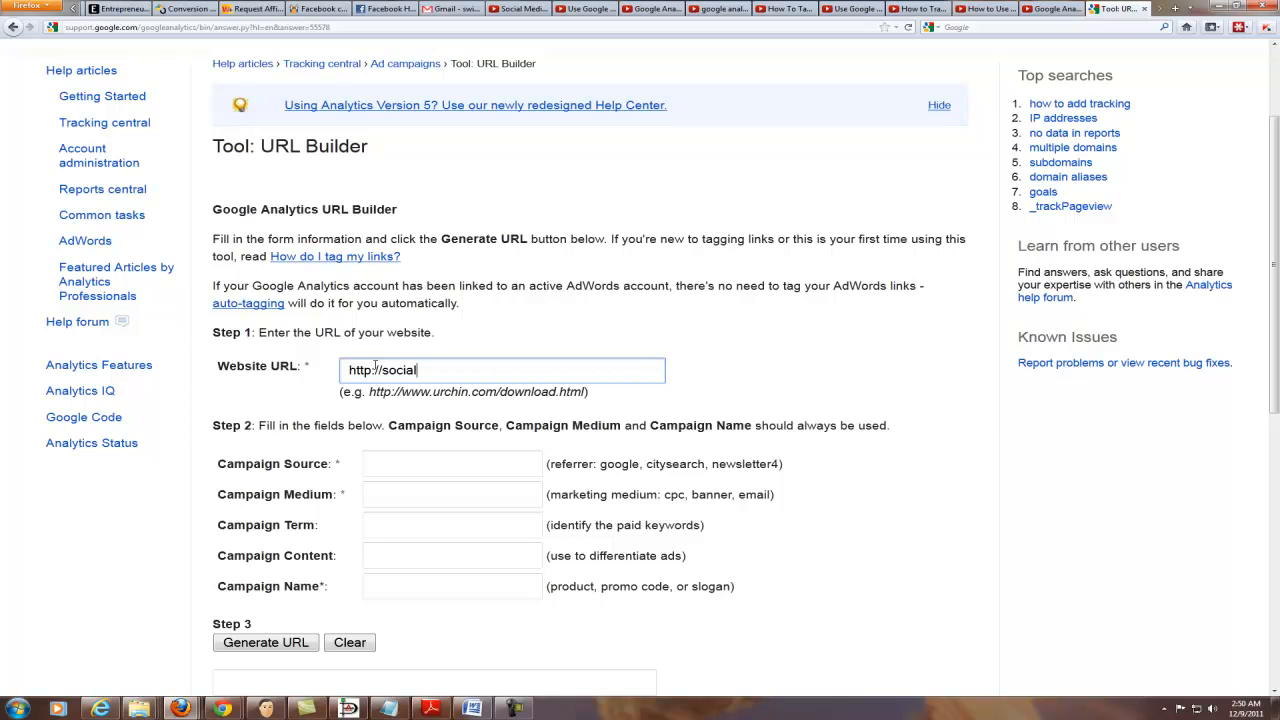
text(trafficla)
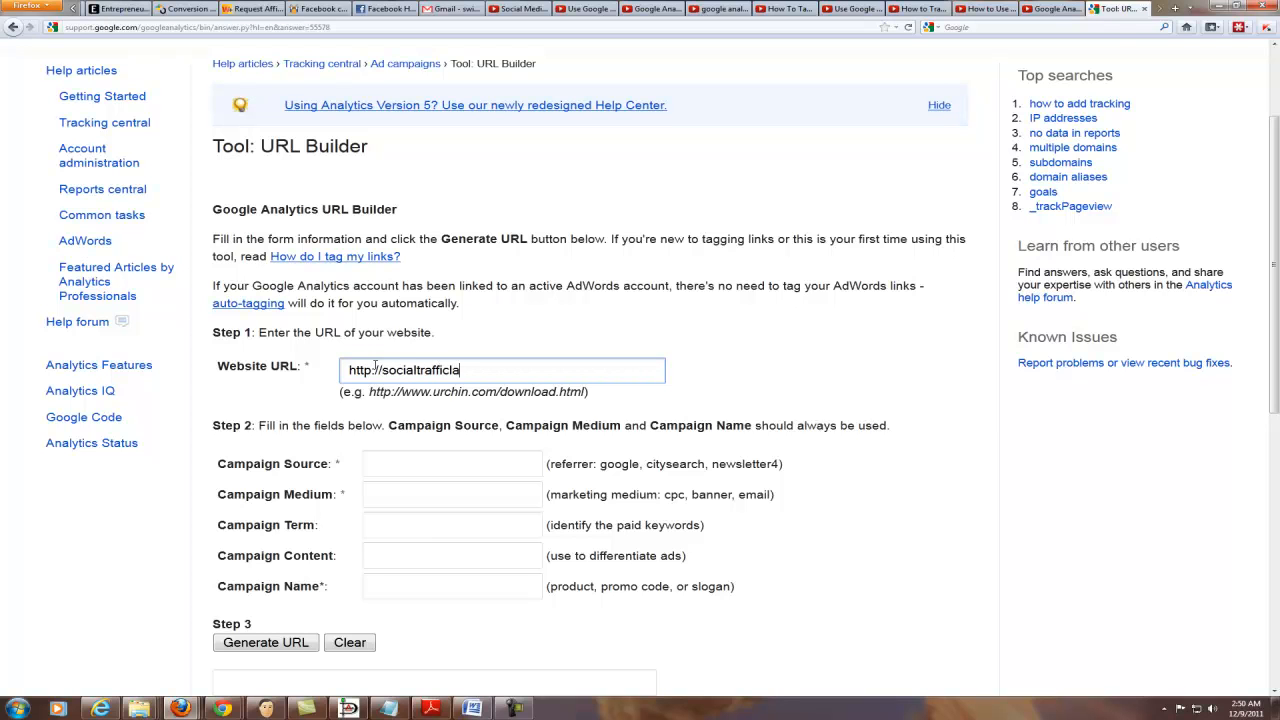
text(b.com)
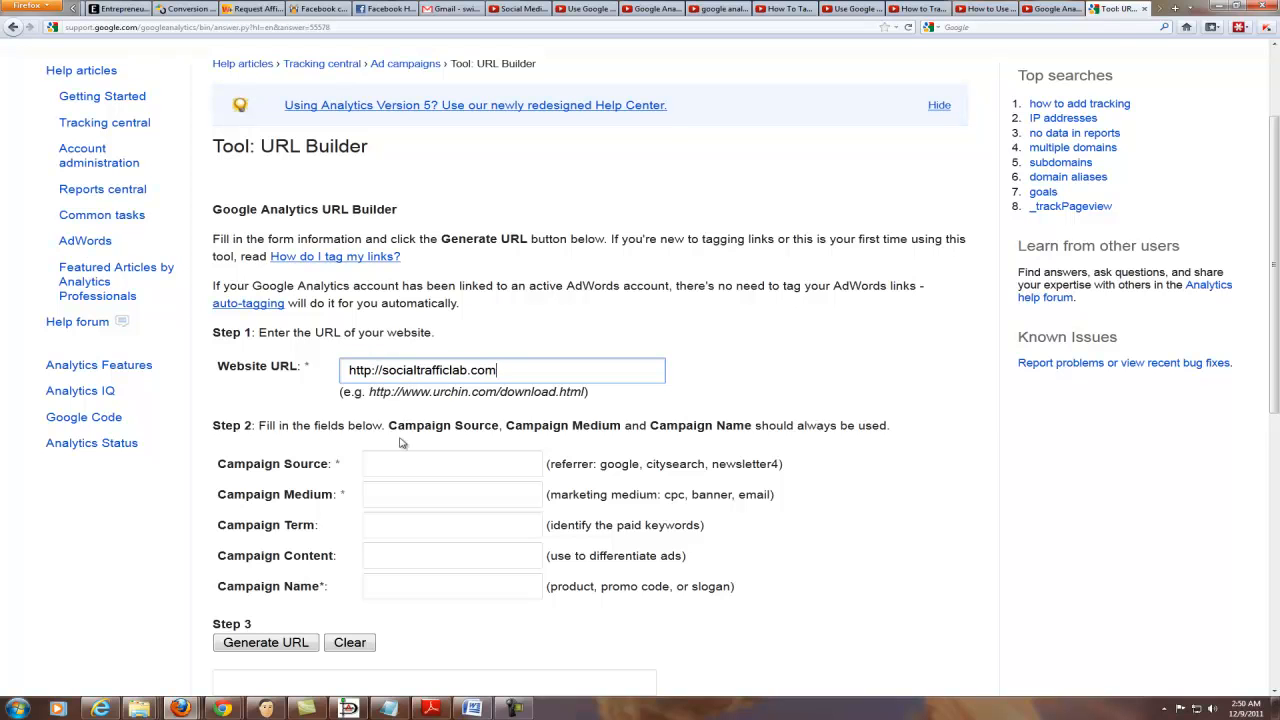
click(451, 463)
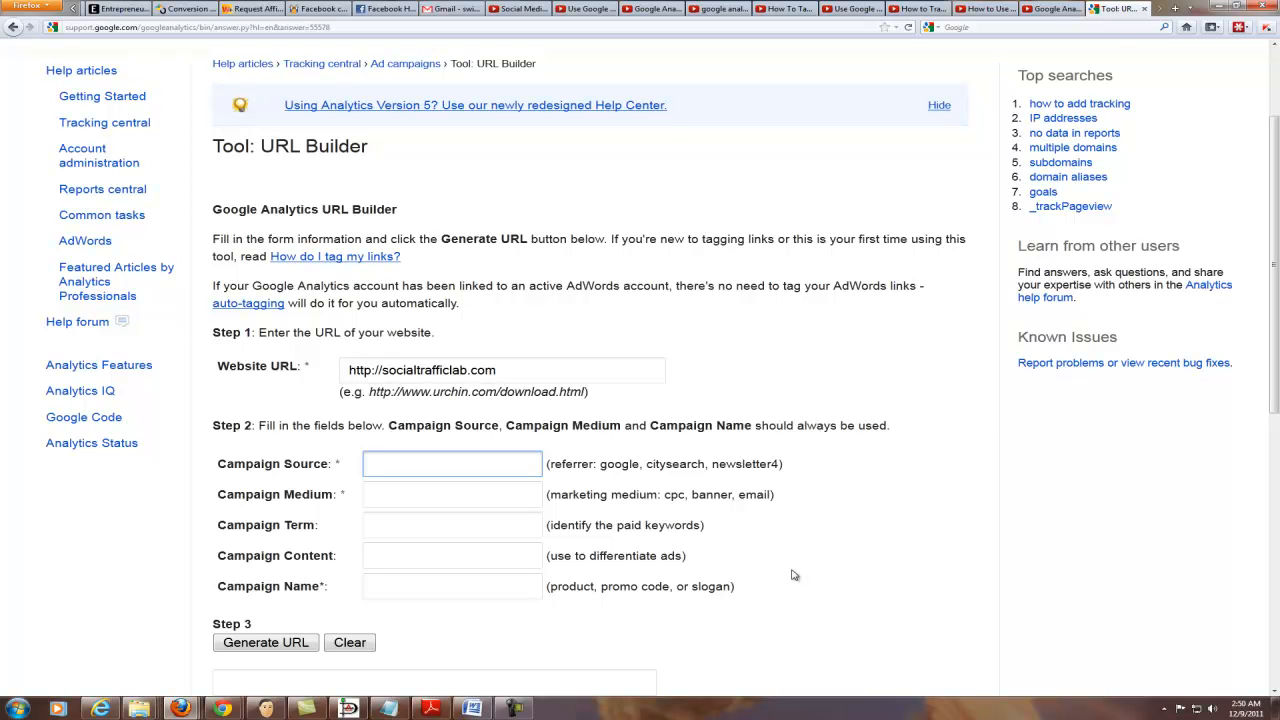
- Set the campaign source to facebook.com and the campaign medium to 'wall post'
click(451, 463)
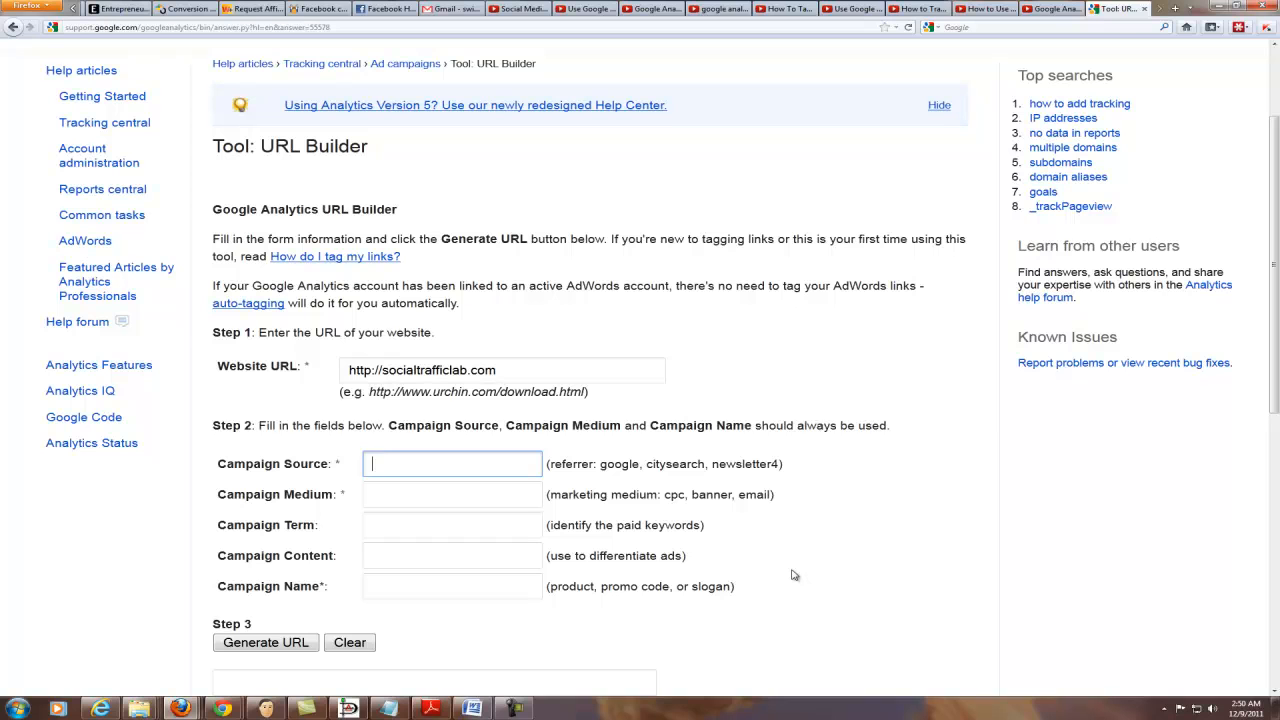
text(twitter.com)
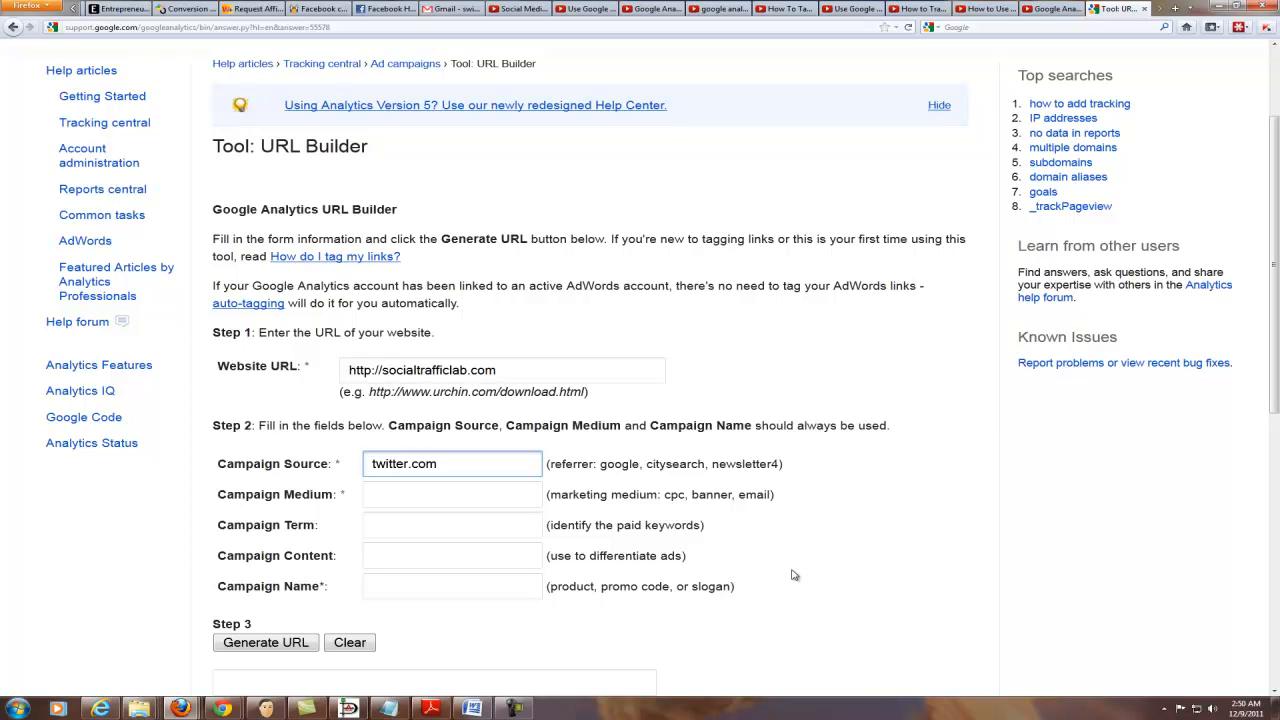
click(451, 494)
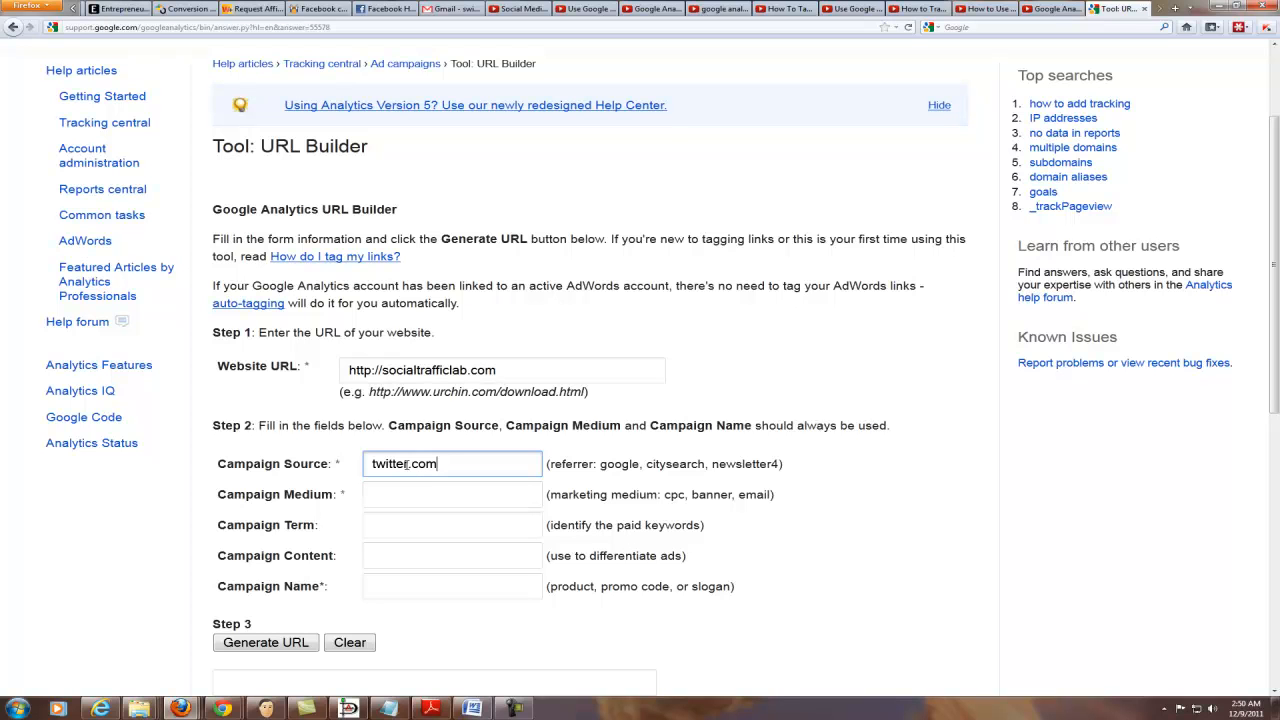
double_click(388, 463)
text(facebook)
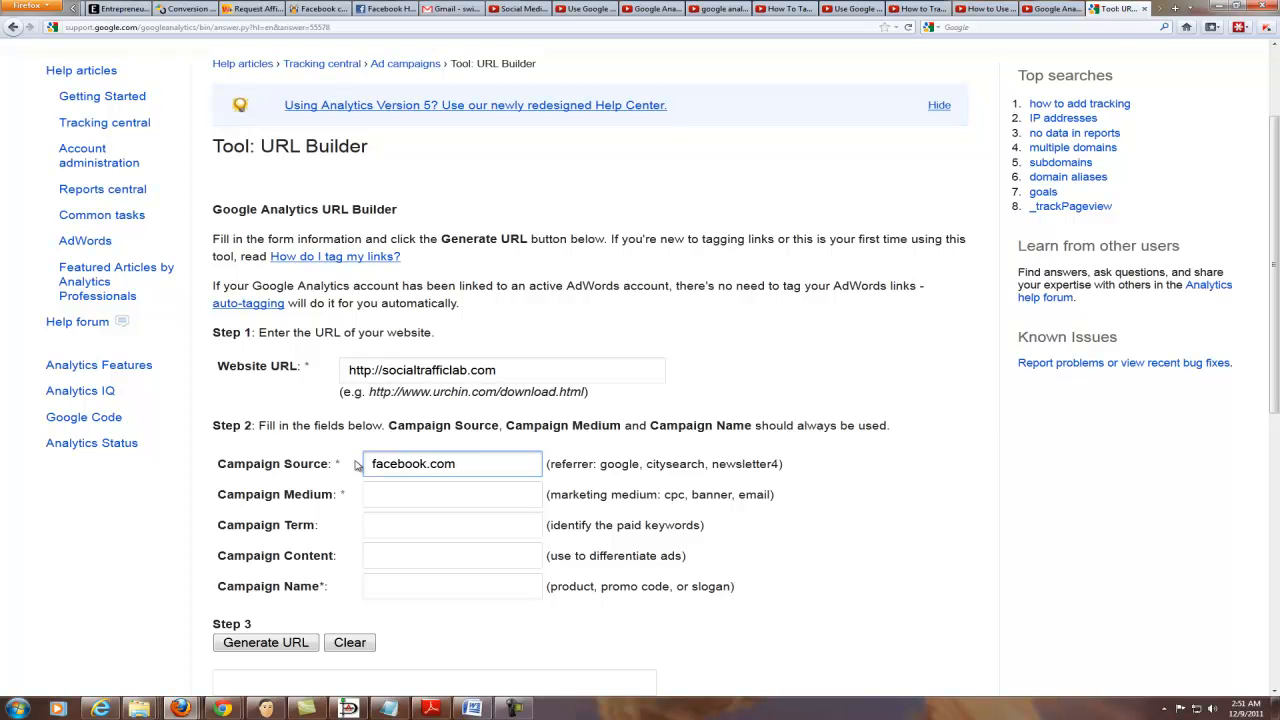
click(451, 494)
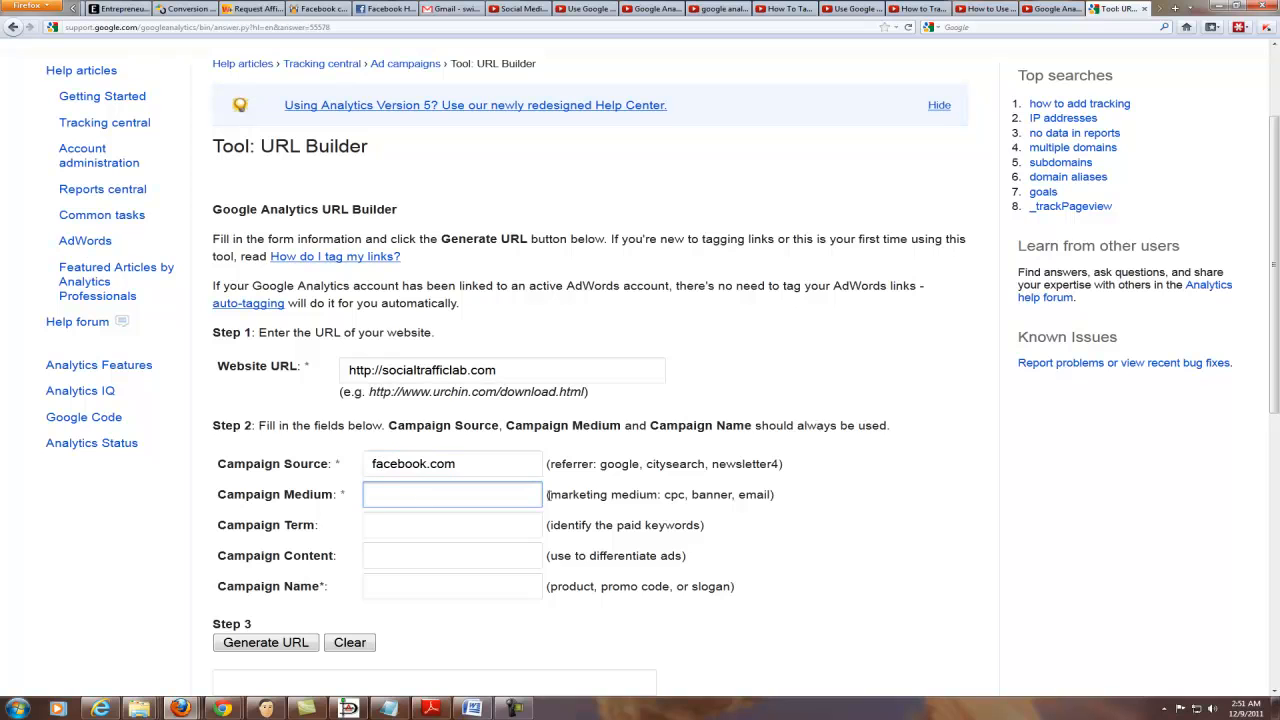
text(wall post)
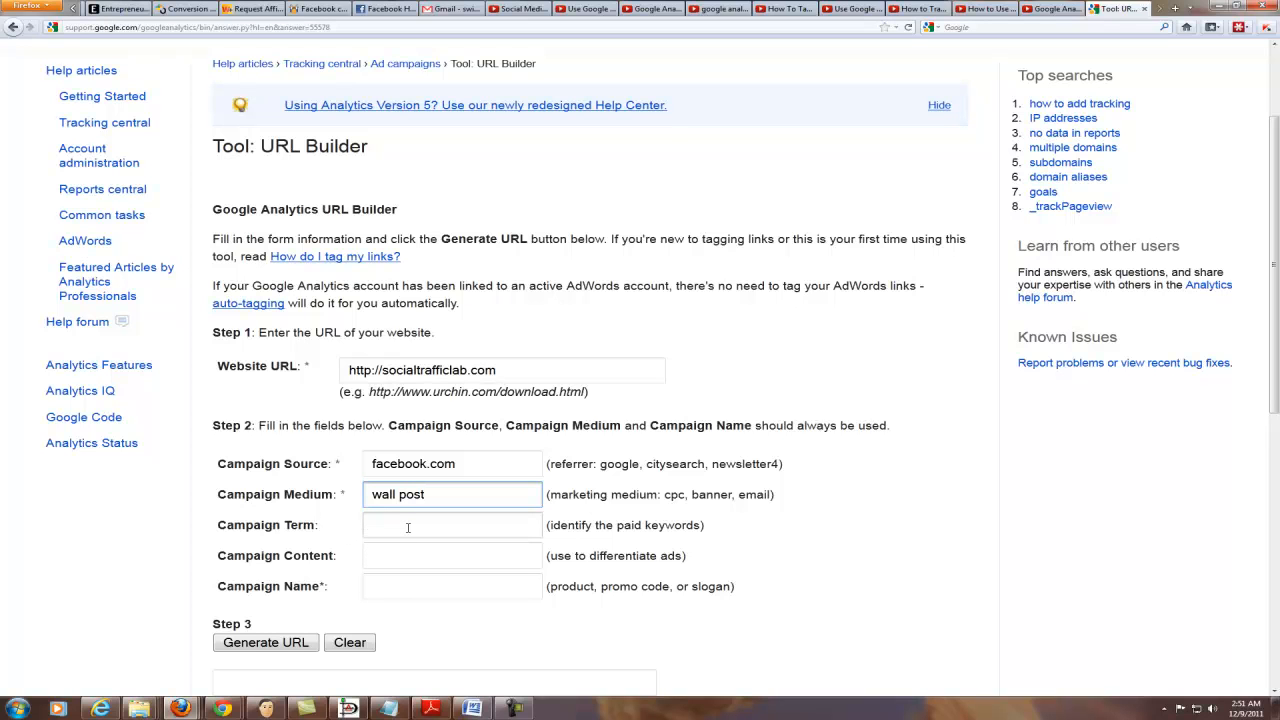
mouse_move(447, 525)
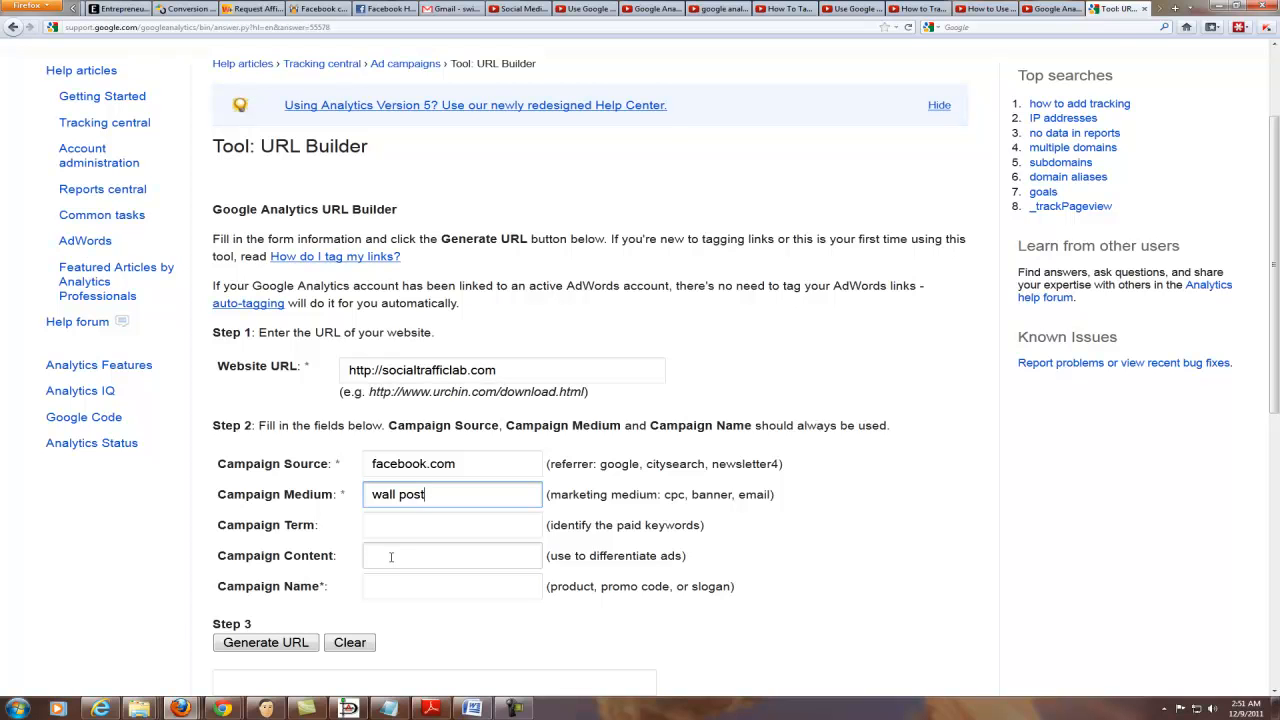
mouse_move(390, 557)
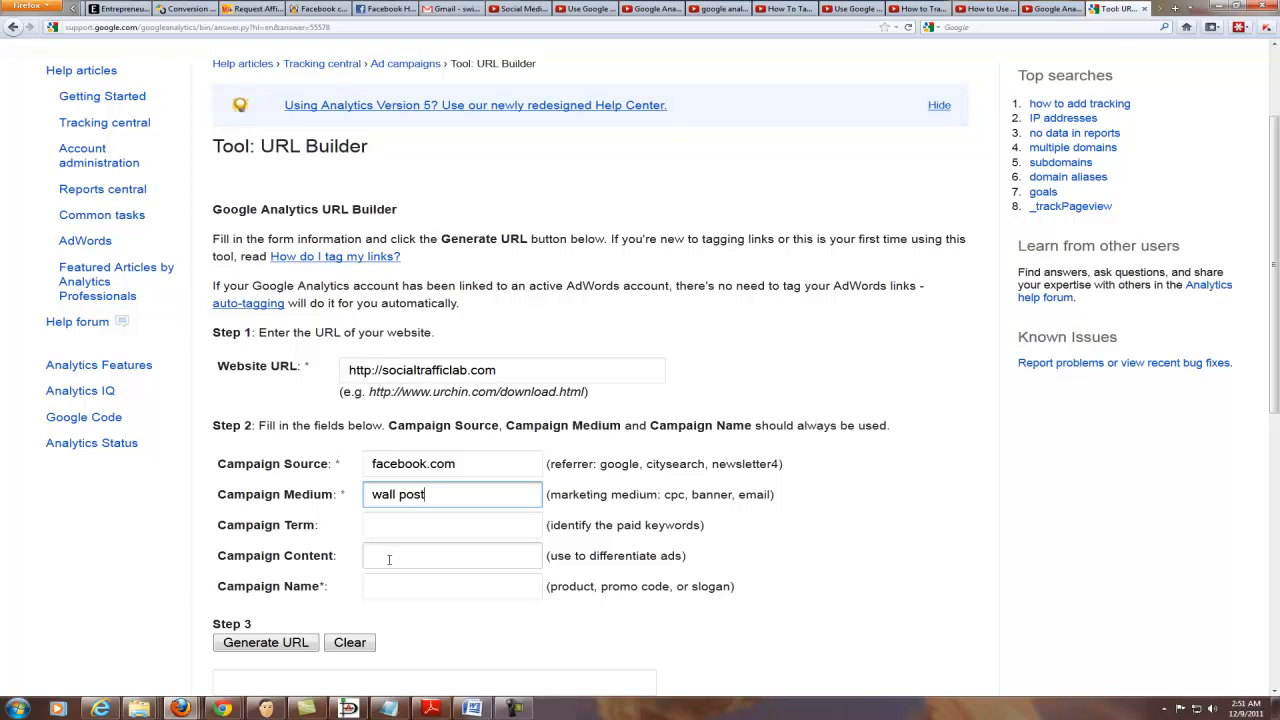
- Enter 'fanpage' as the campaign content
click(452, 555)
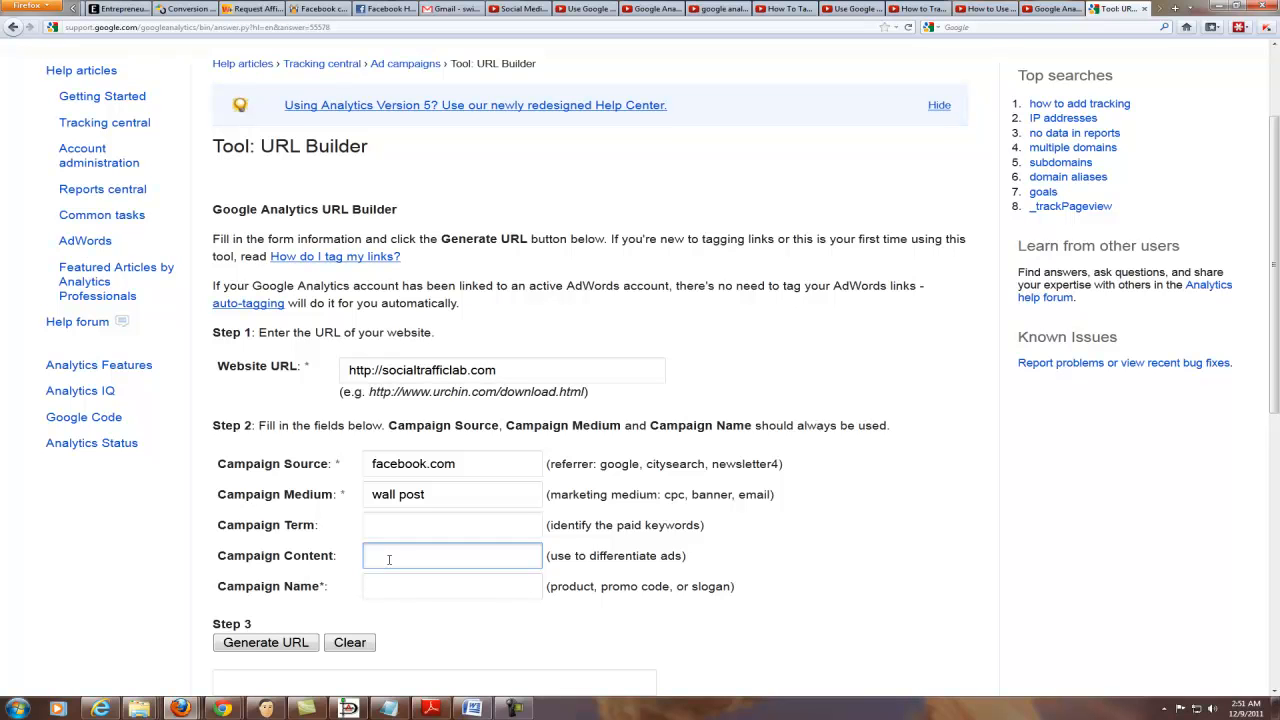
text(soci)
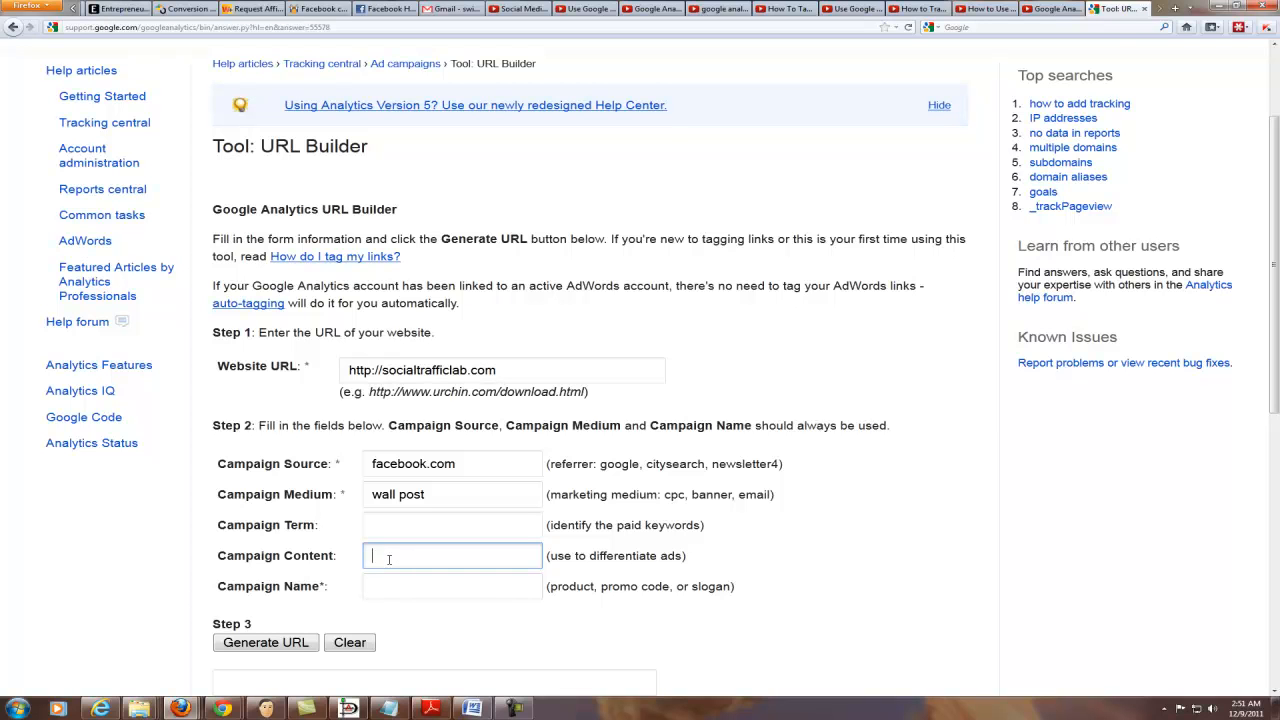
text(fbgroup)
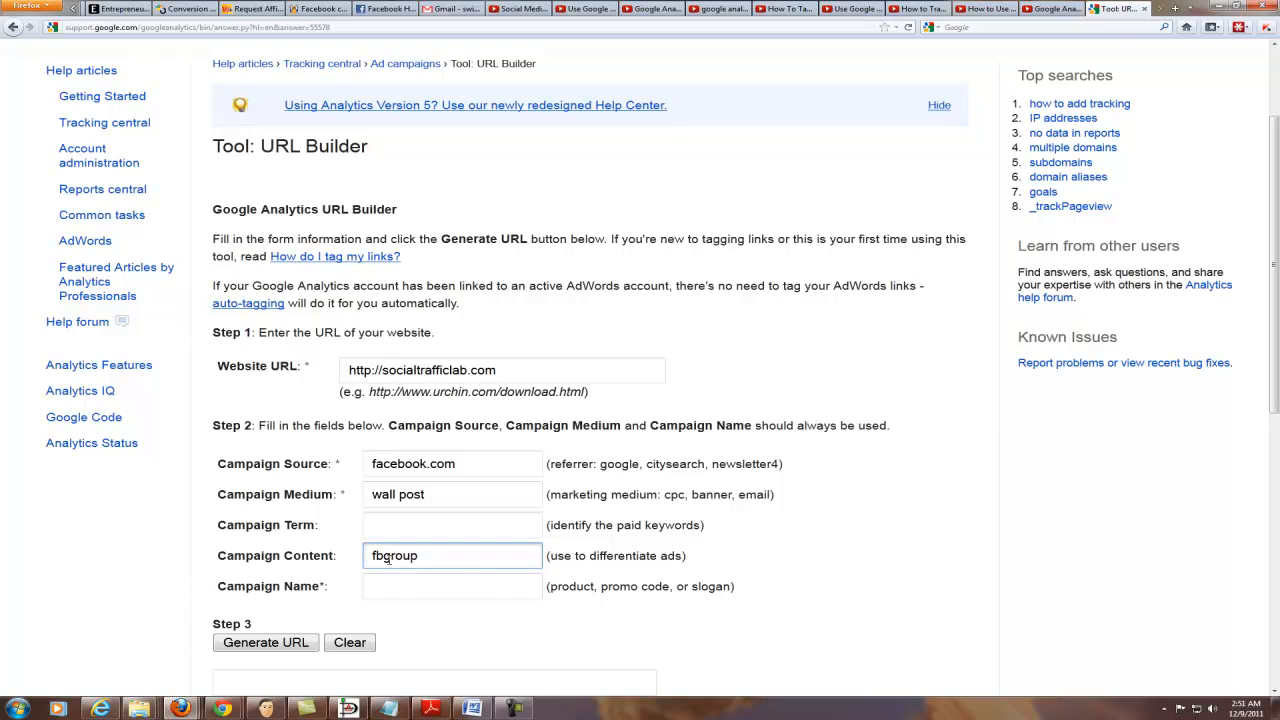
mouse_move(456, 573)
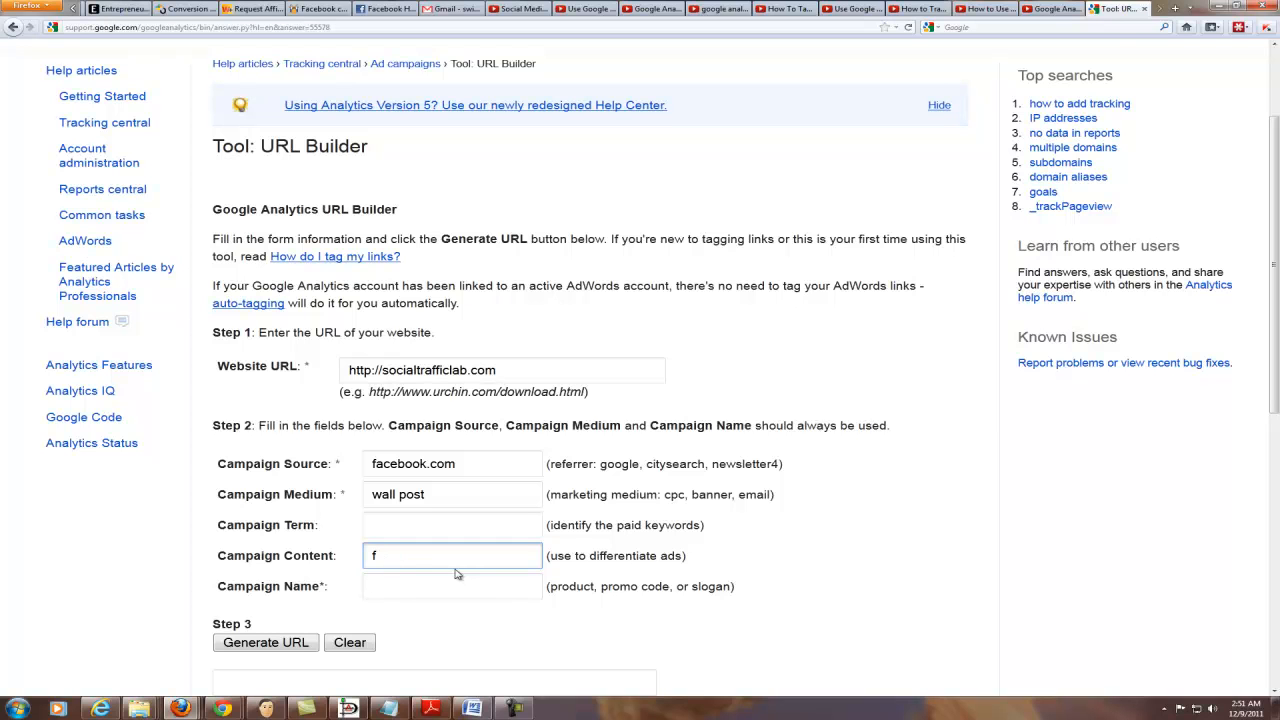
text(an)
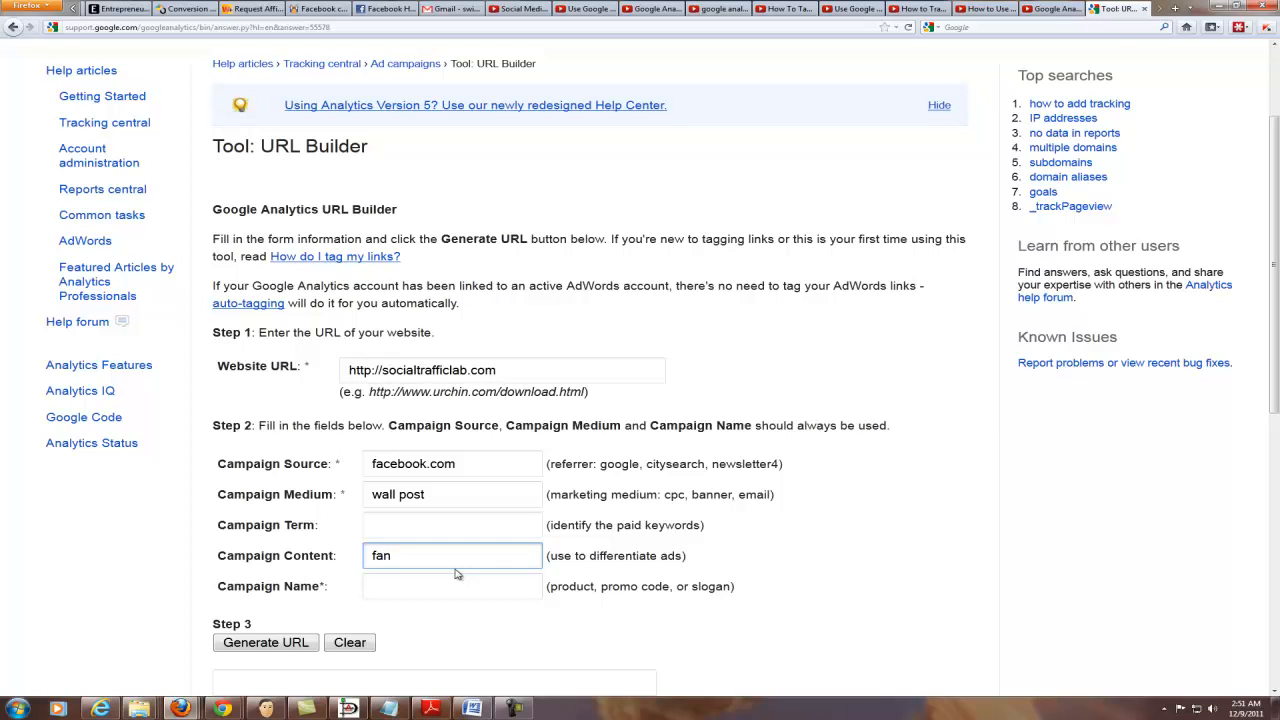
text(page)
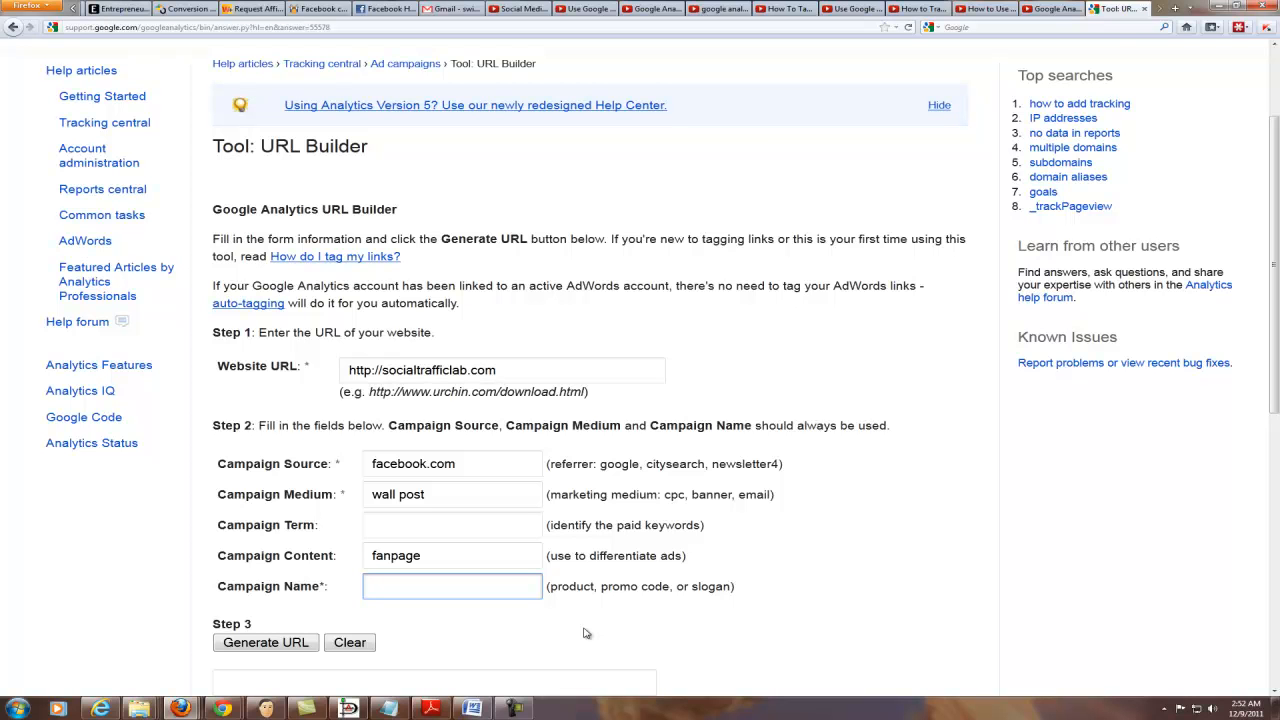
- Enter 'srpannounce' as the campaign name and generate the tracking URL
text(srpa)
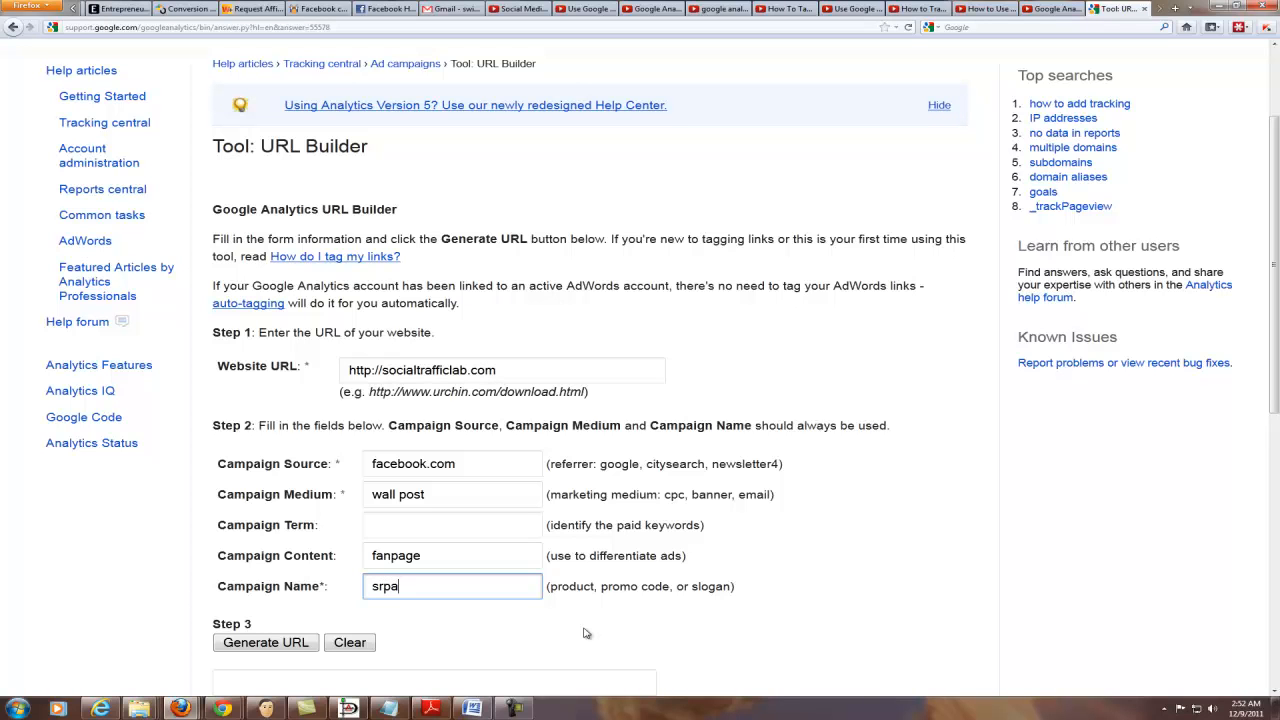
text(nnounc)
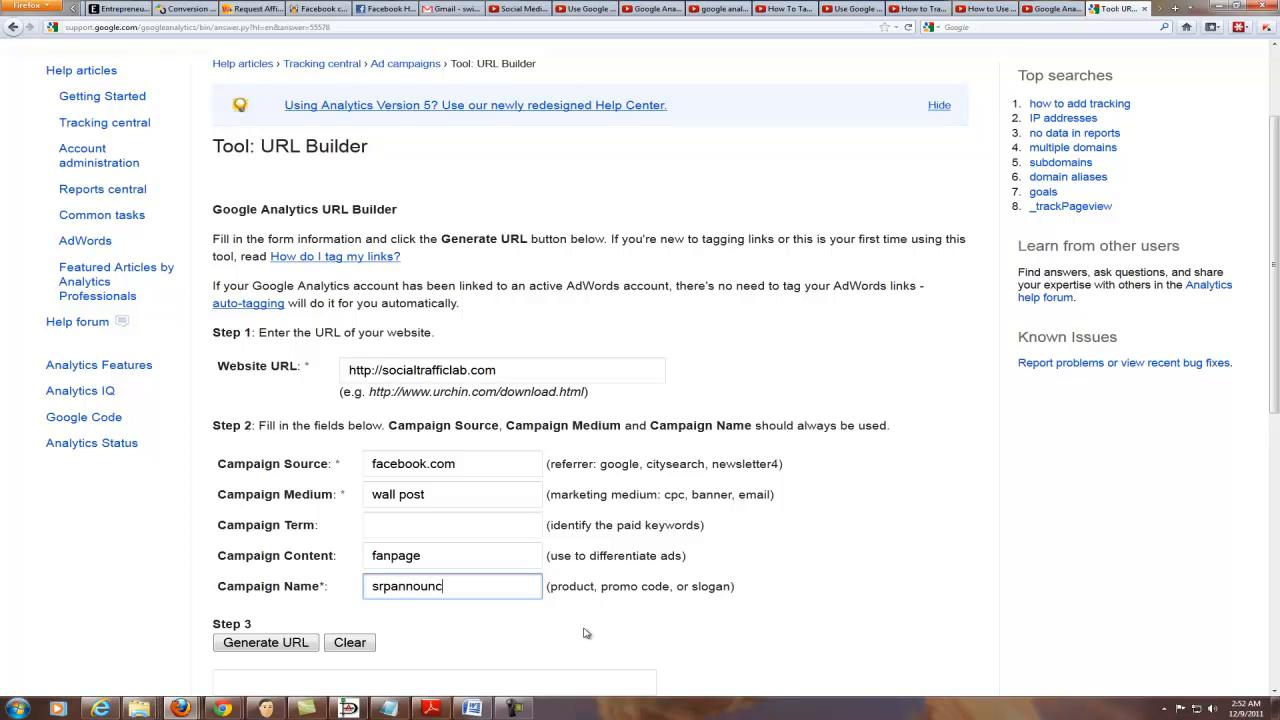
text(e)
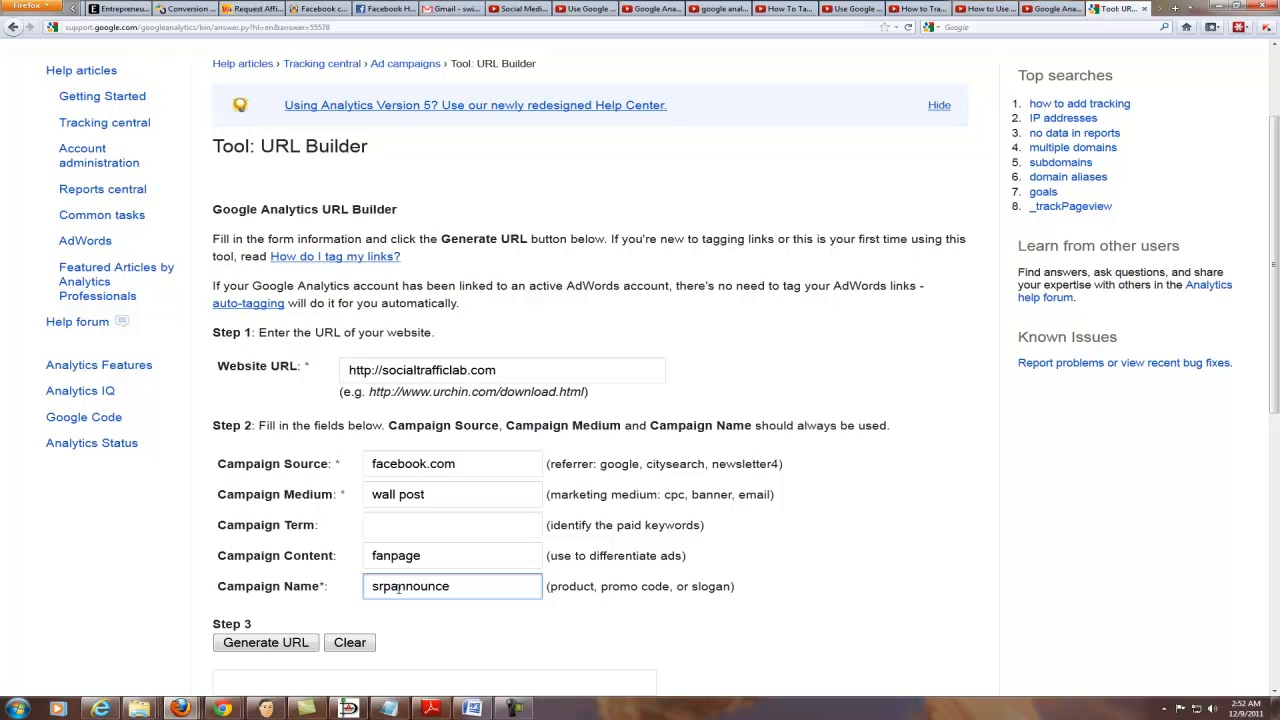
click(265, 642)
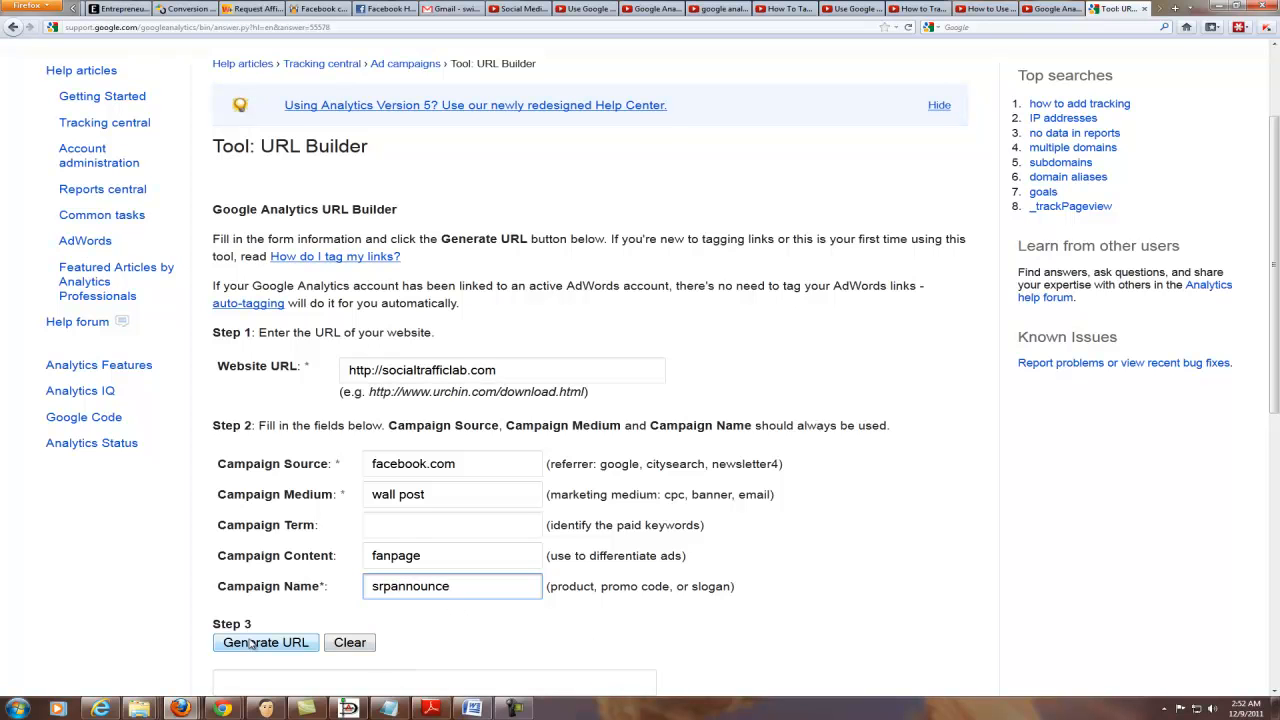
- Select and review the generated URL ending utm_campaign=srpannounce
scroll(down, 3)
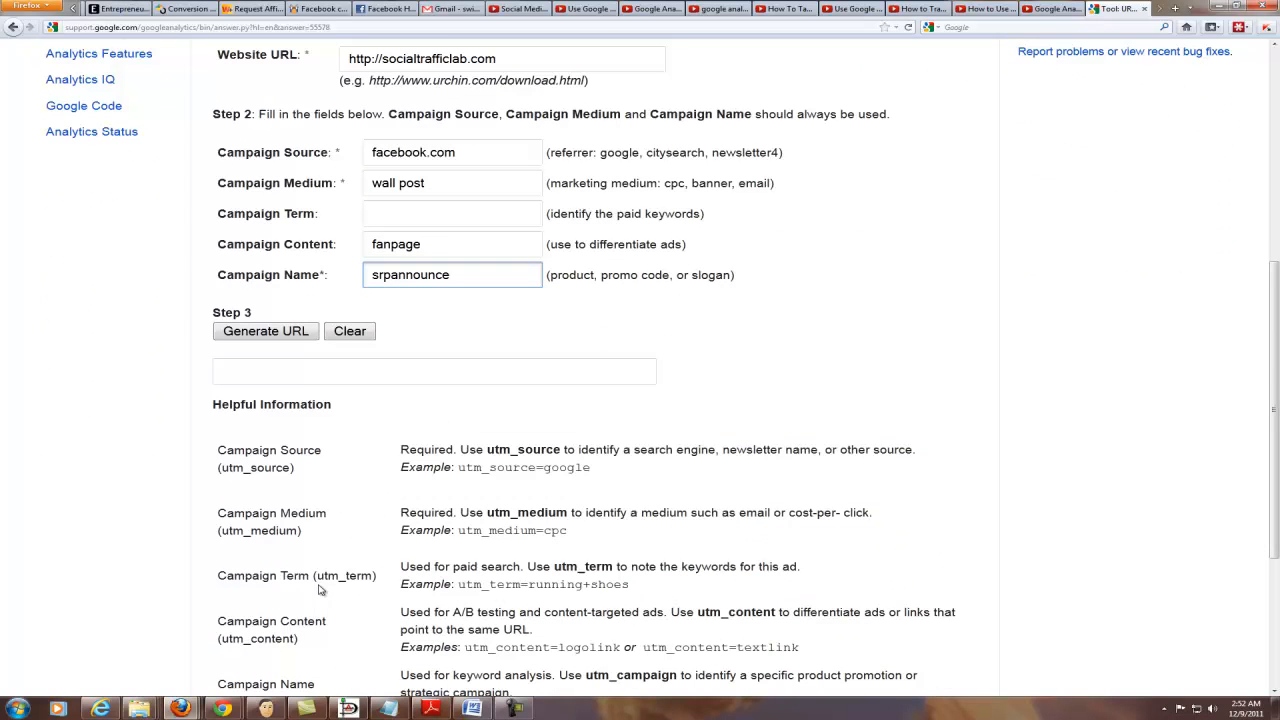
mouse_move(301, 571)
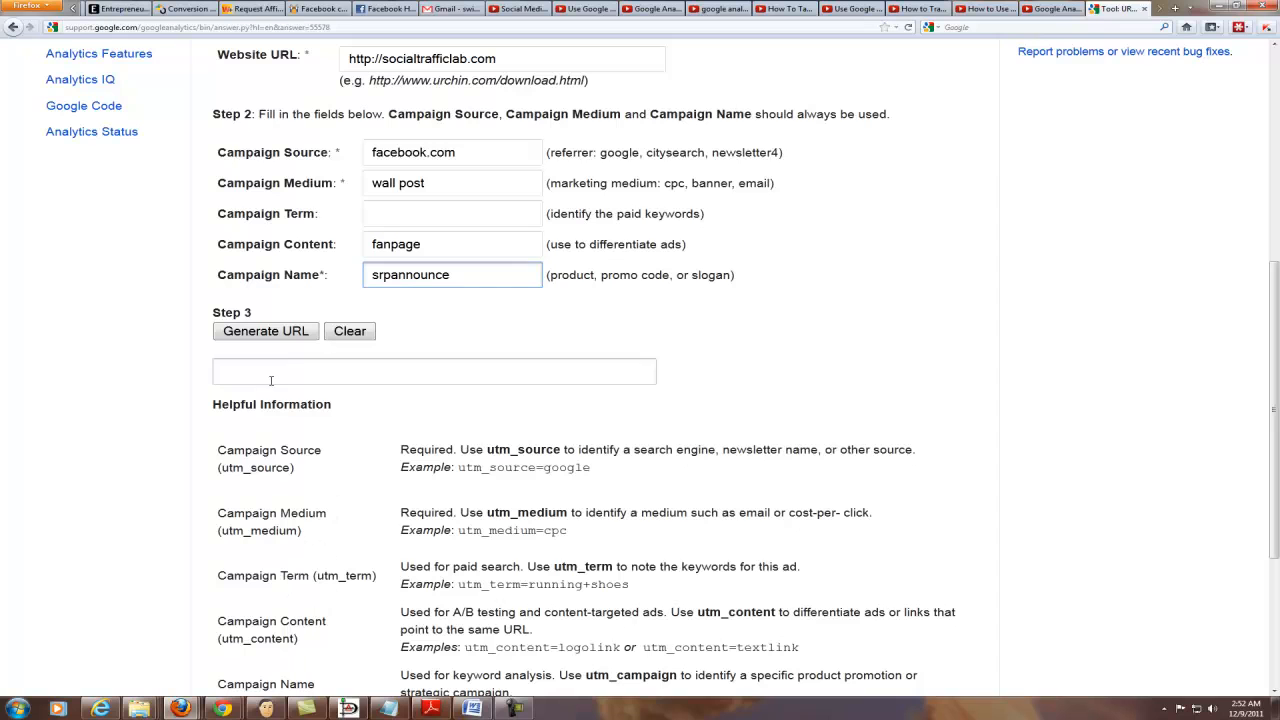
click(265, 331)
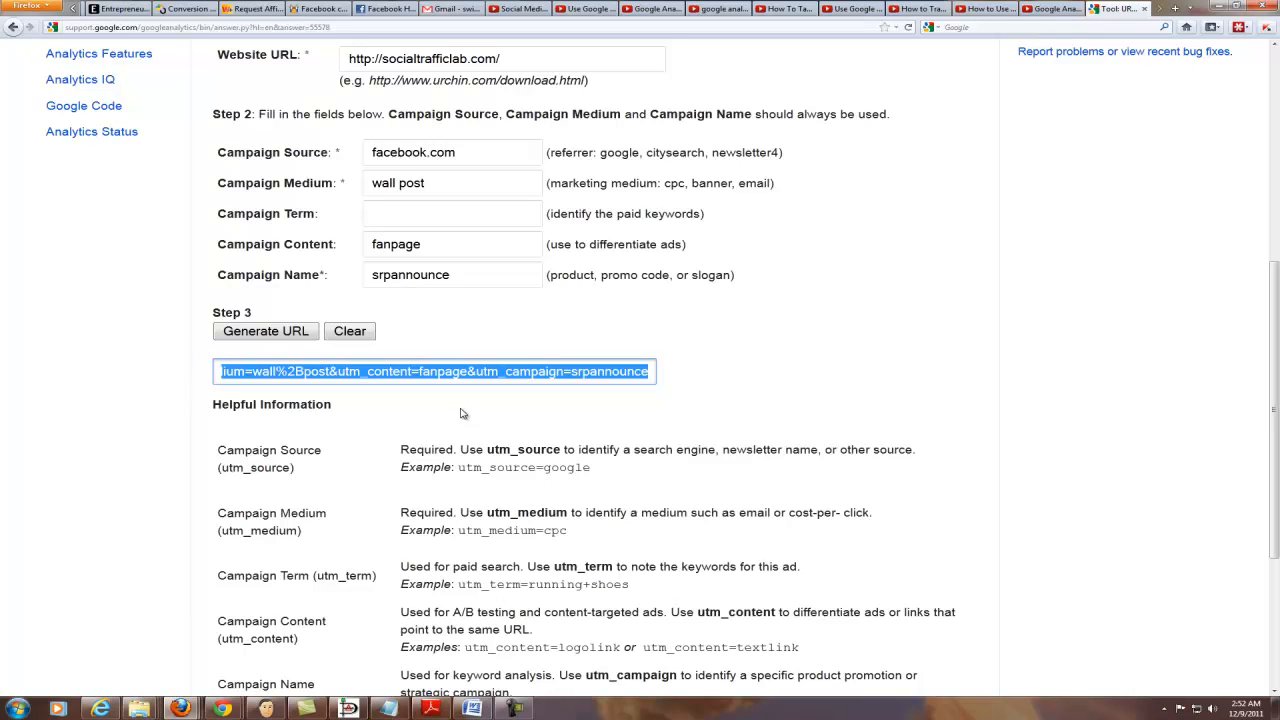
mouse_move(393, 429)
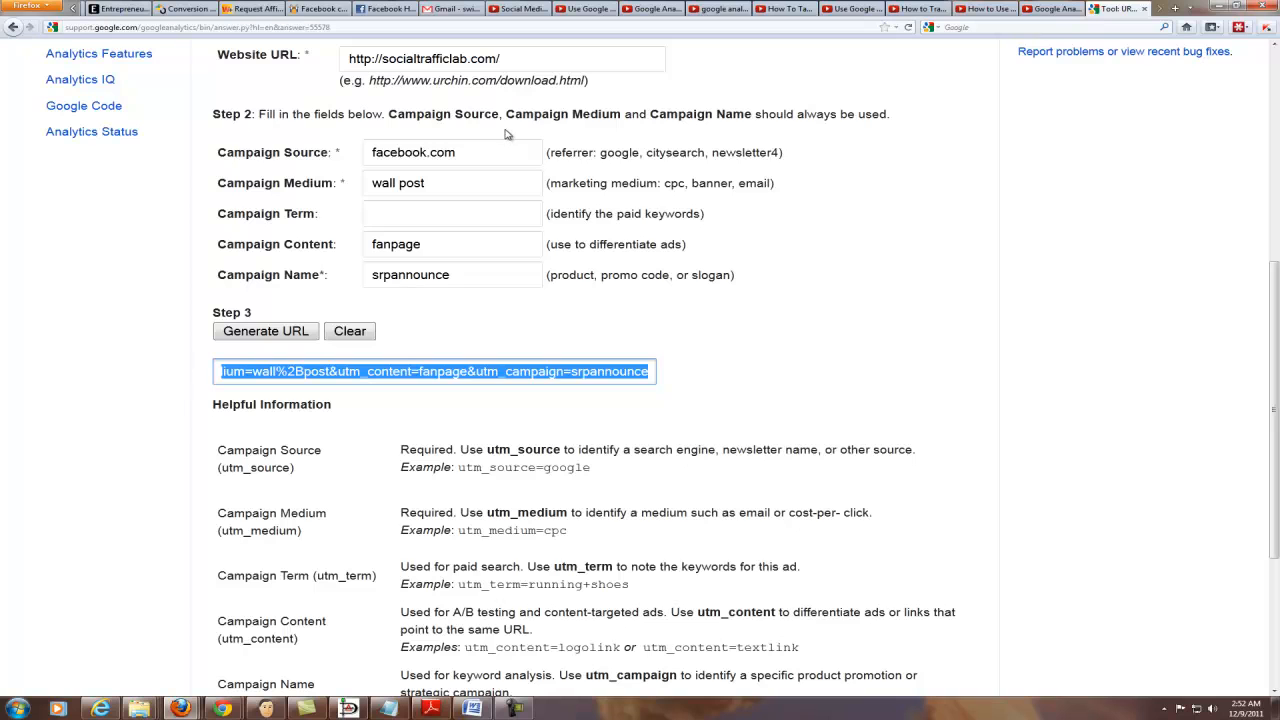
mouse_move(462, 399)
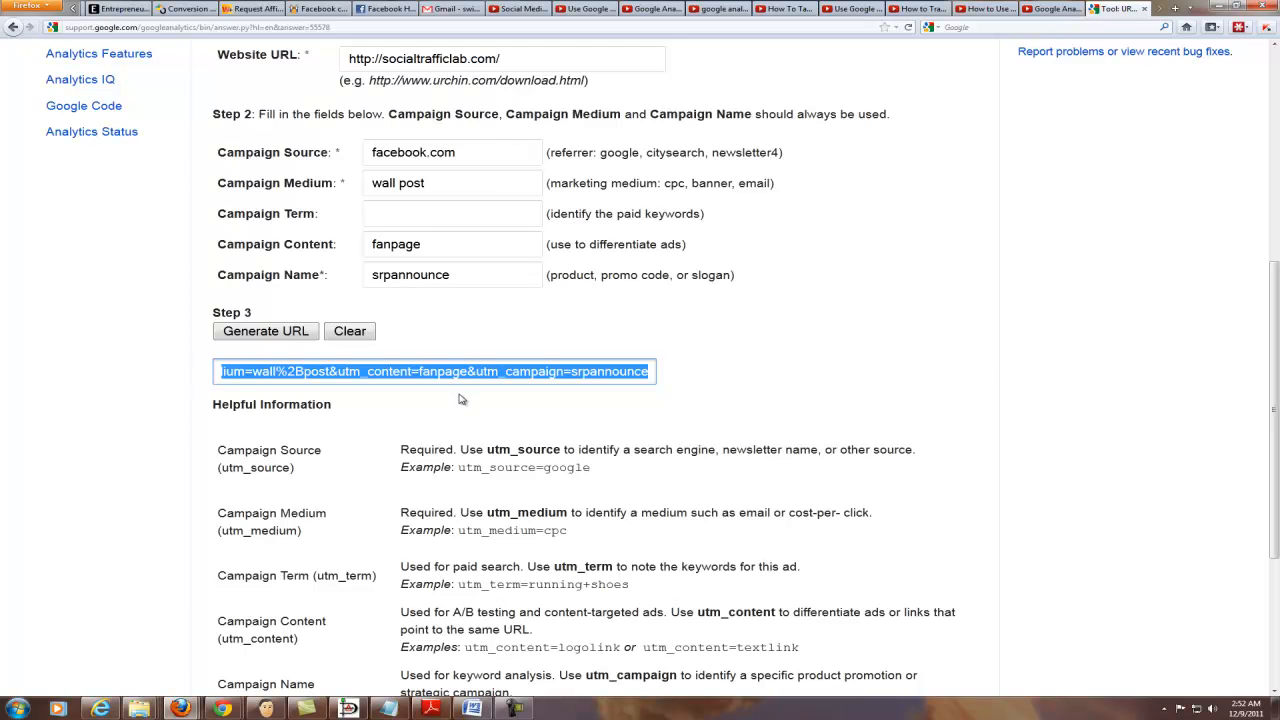
mouse_move(468, 407)
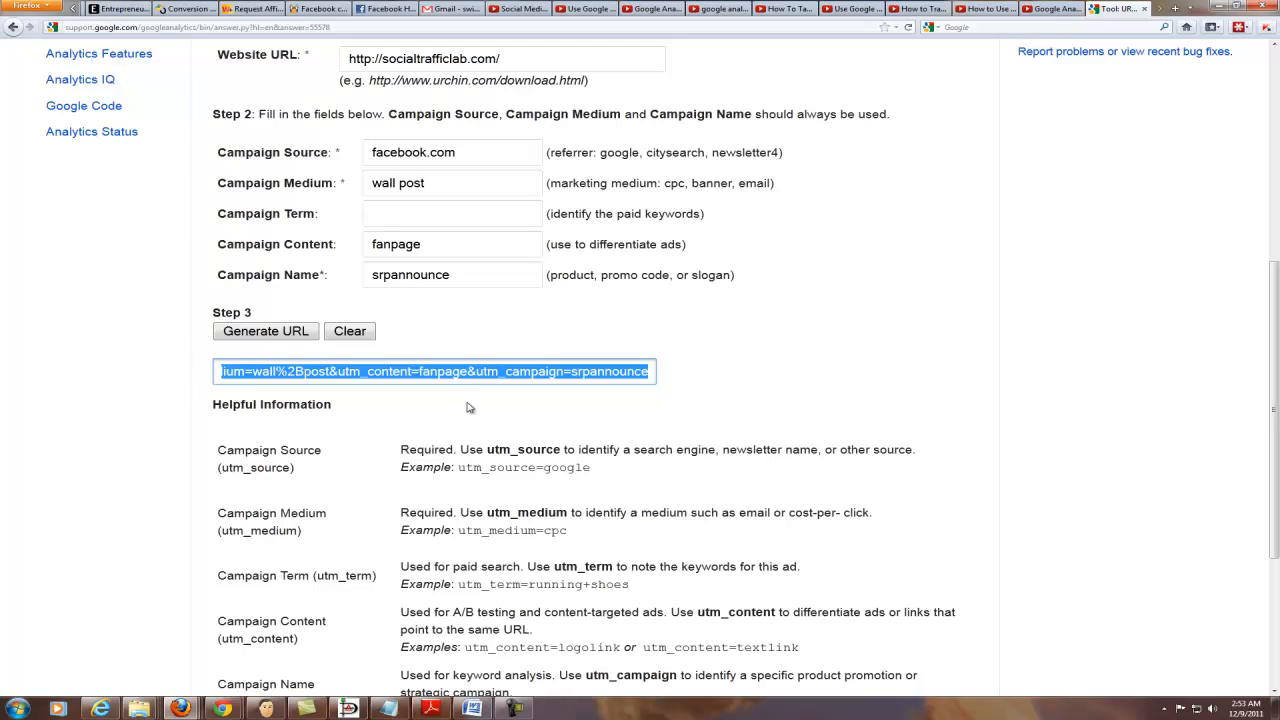
click(503, 58)
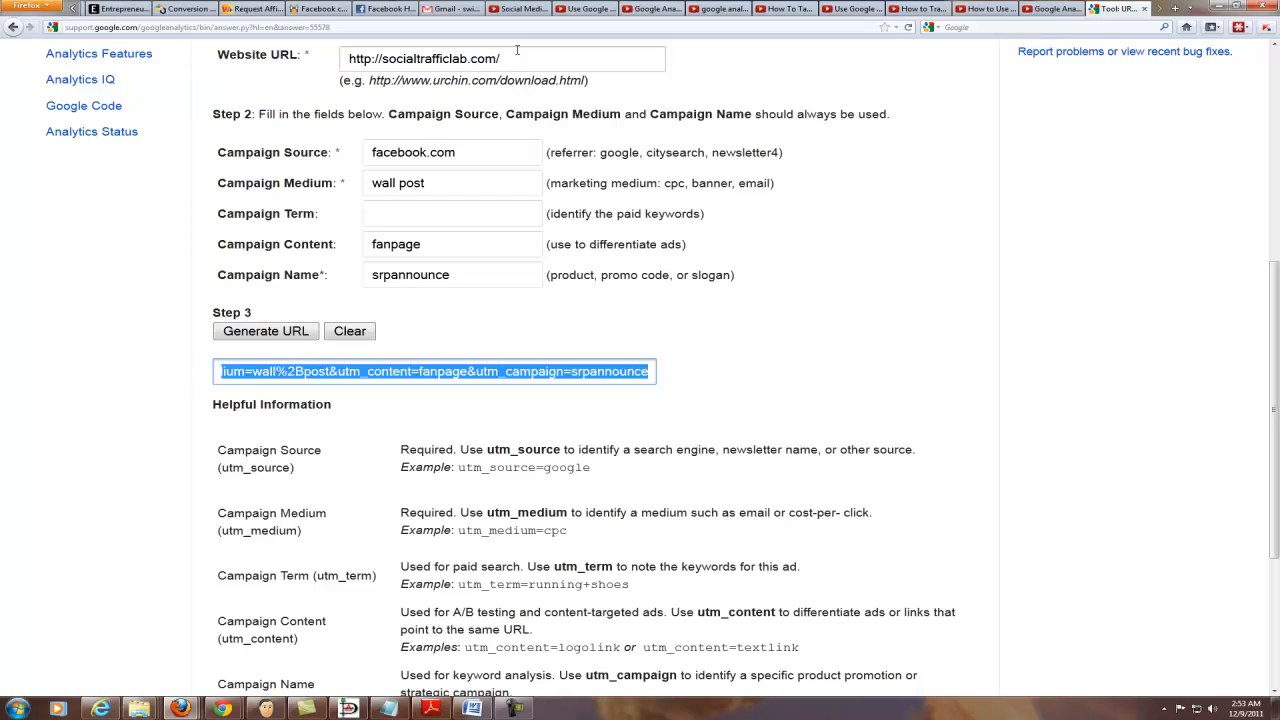
mouse_move(510, 63)
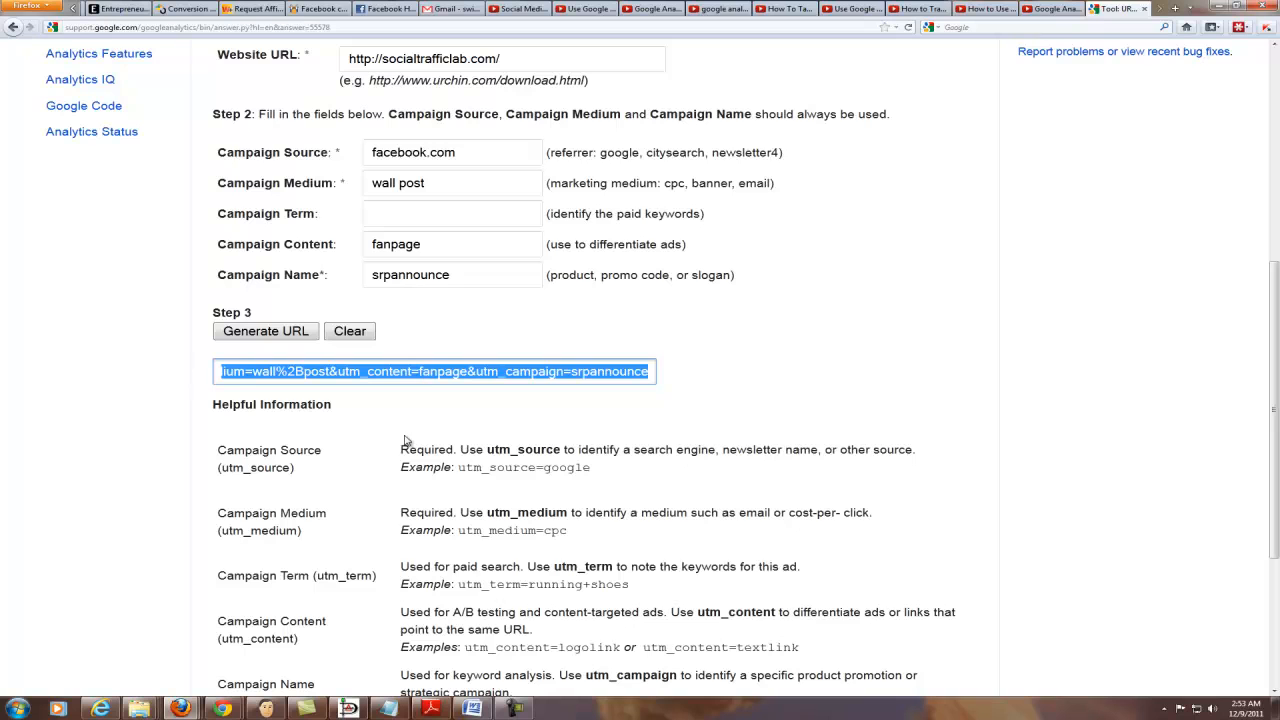
mouse_move(416, 407)
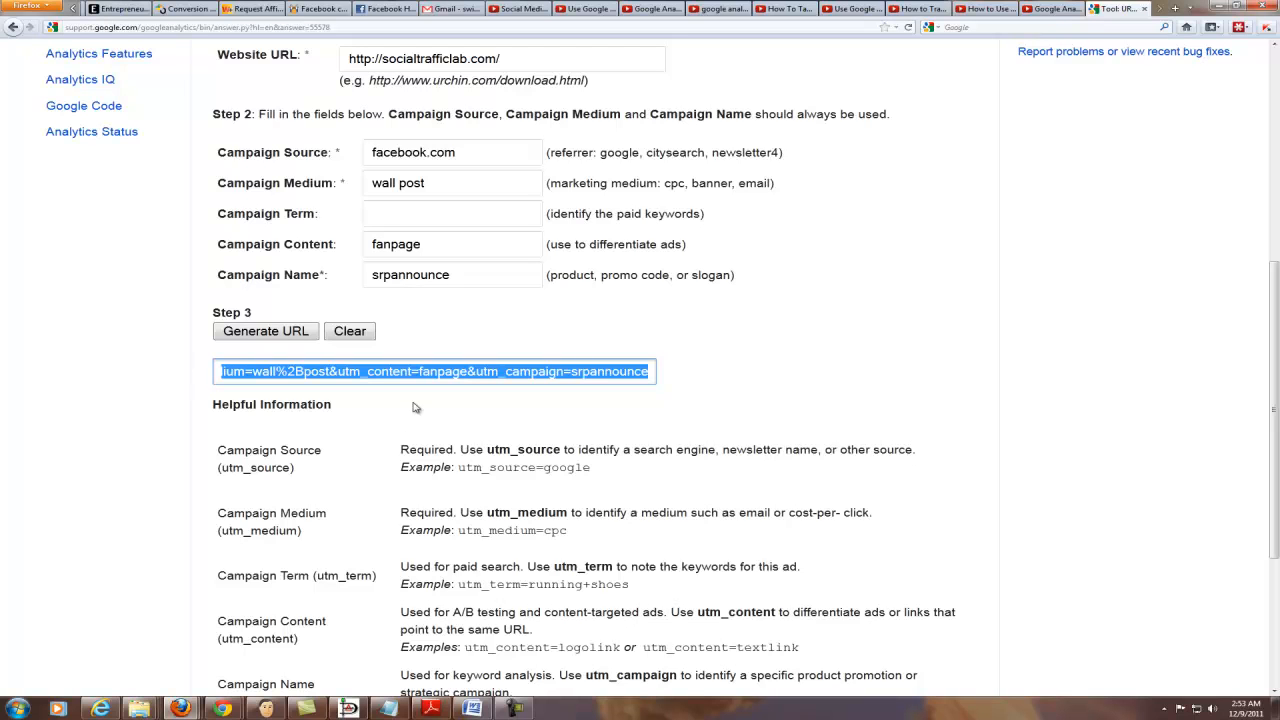